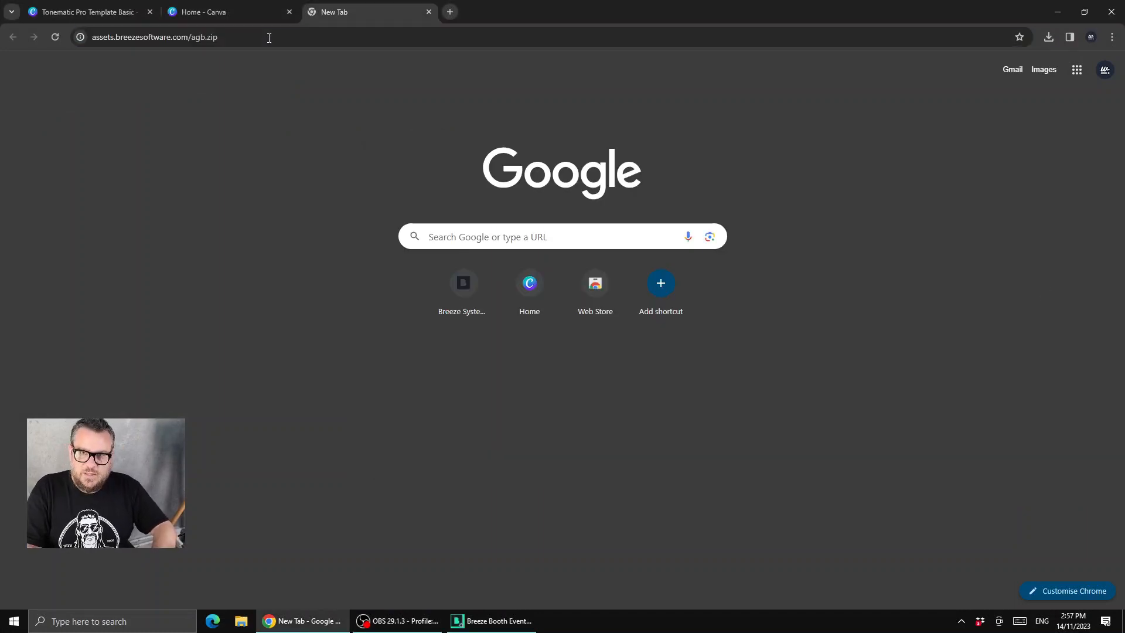
Extract agb.zip from Downloads into a Downloads\agb folder.
click(1048, 37)
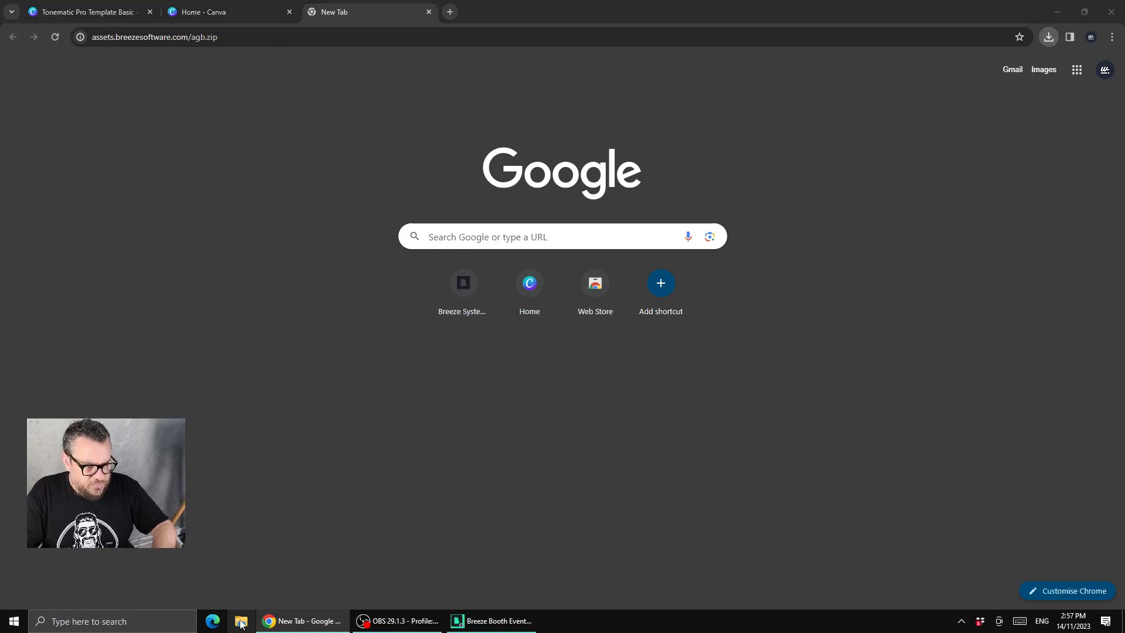
click(241, 626)
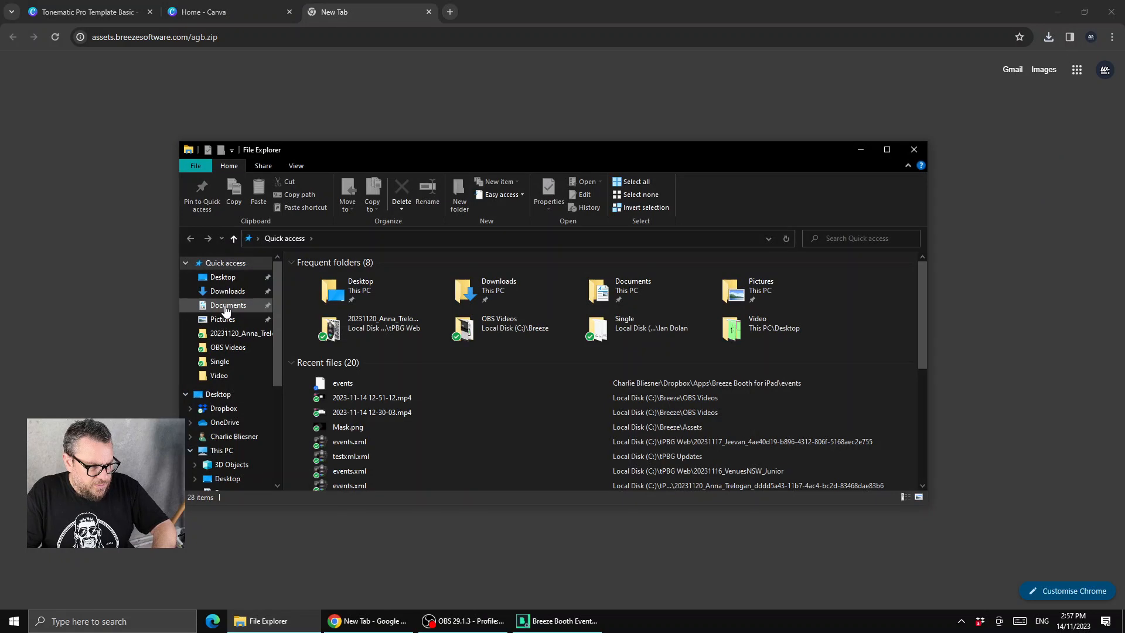
click(228, 291)
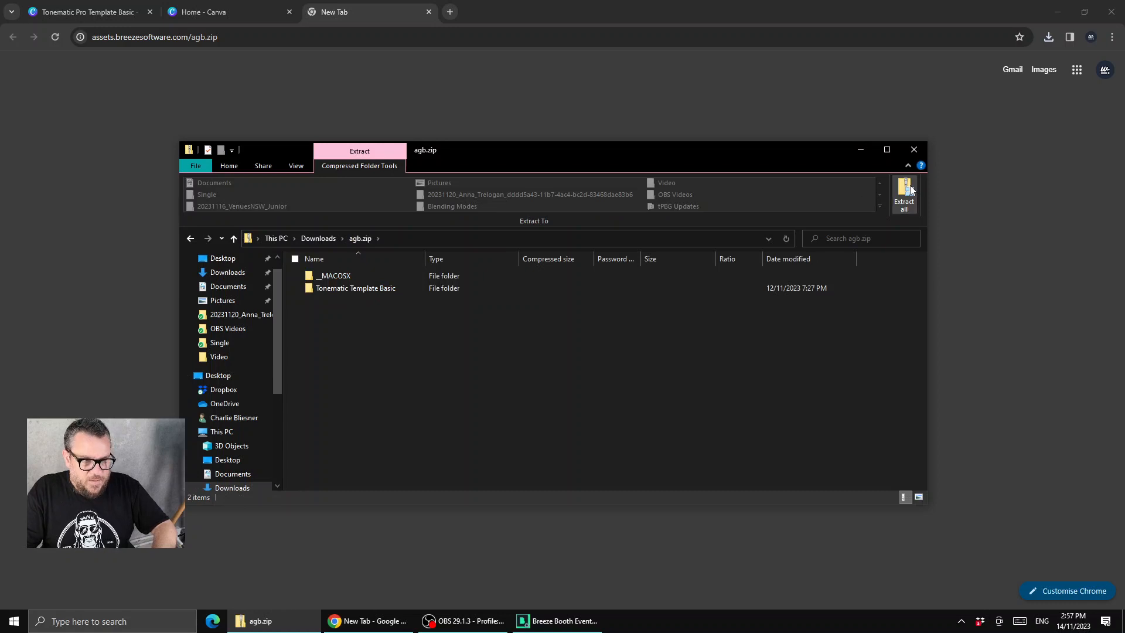
click(903, 193)
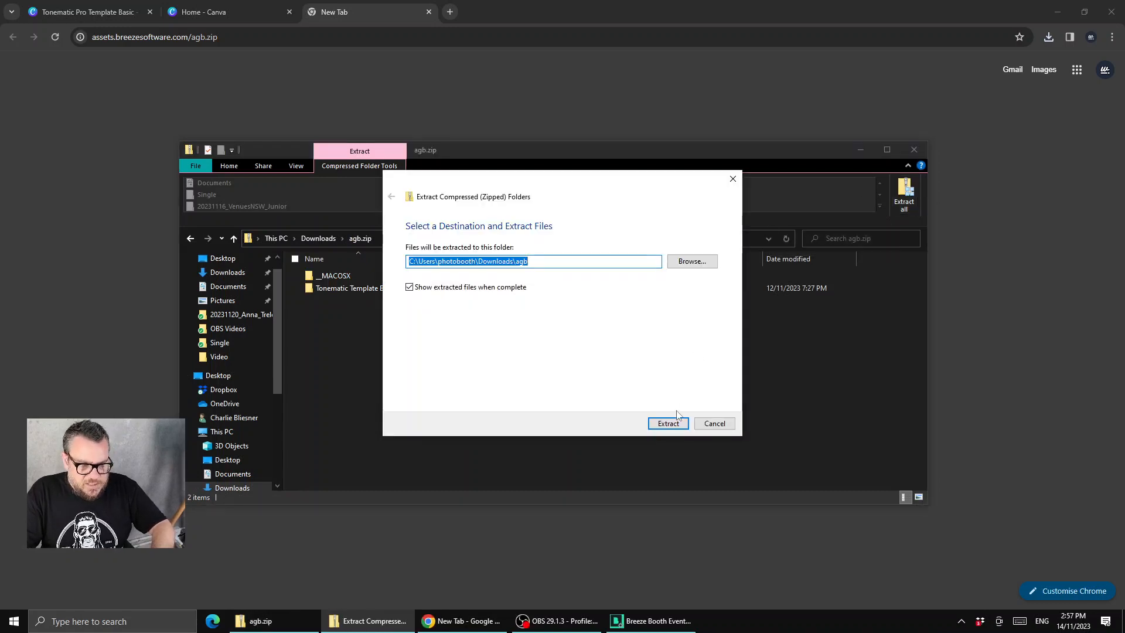
click(667, 422)
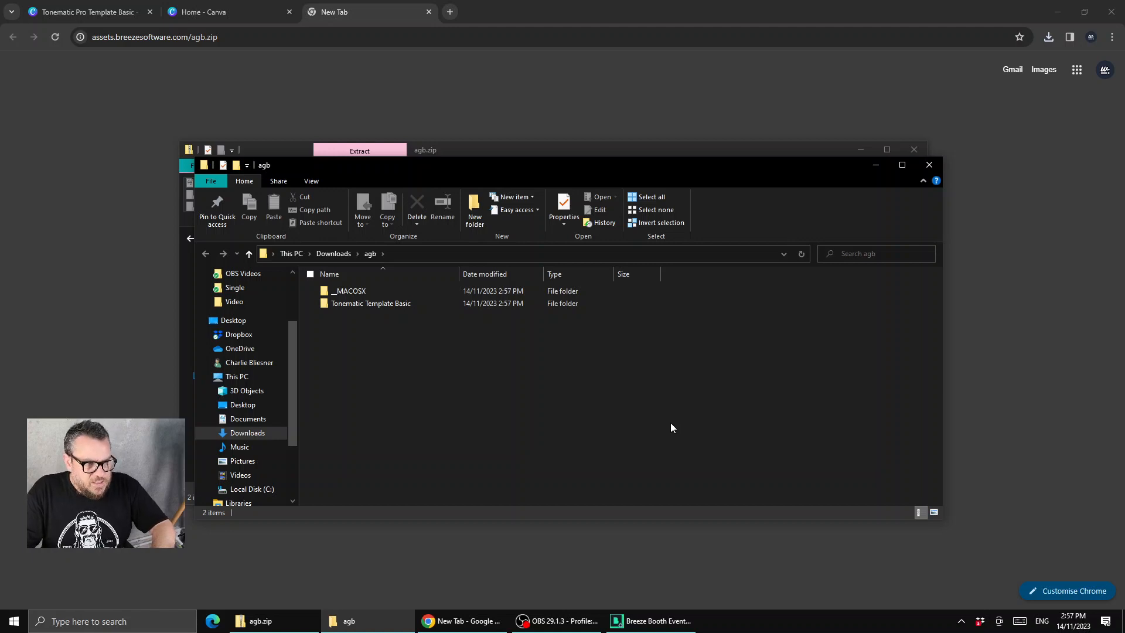
mouse_move(607, 411)
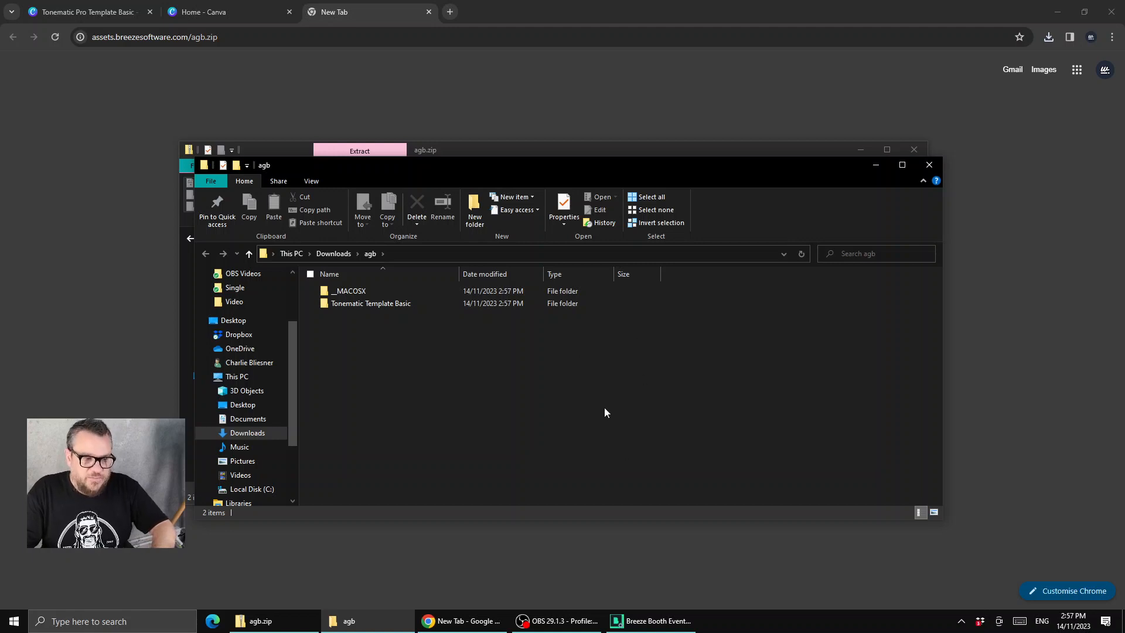
Start an event import and select event_info.xml from Downloads\agb\Tonematic Template Basic.
click(651, 620)
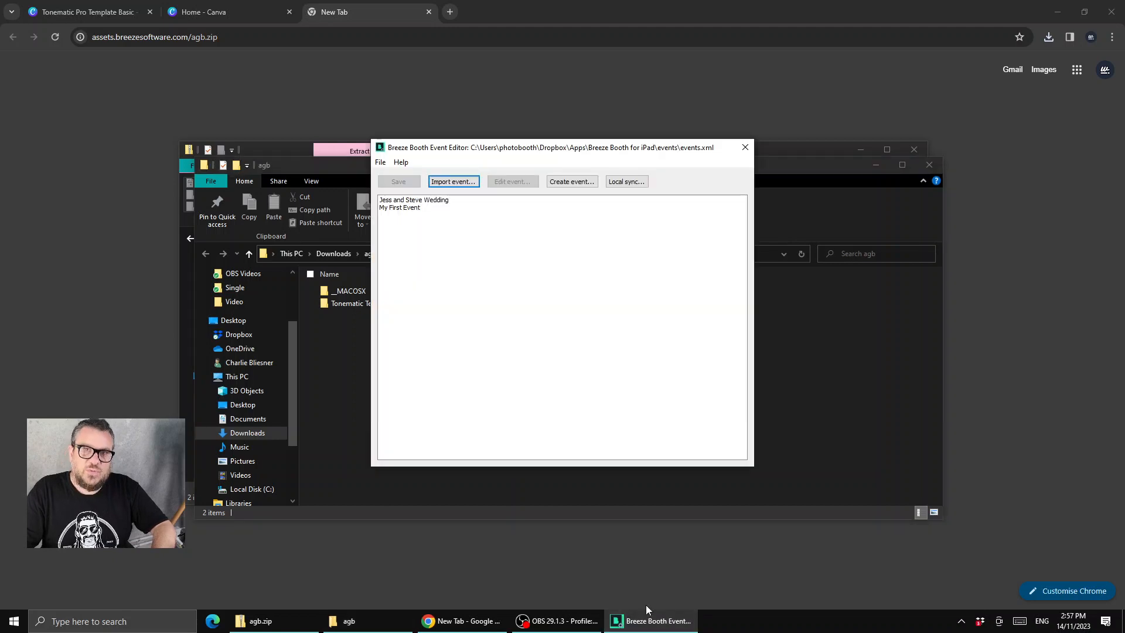
mouse_move(463, 190)
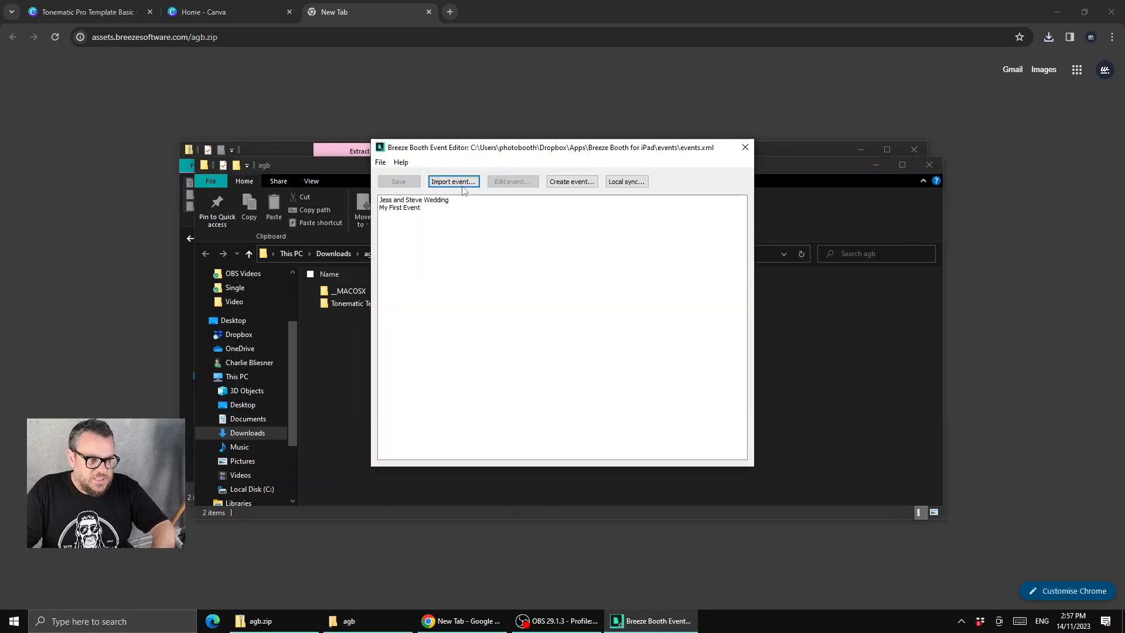
click(452, 181)
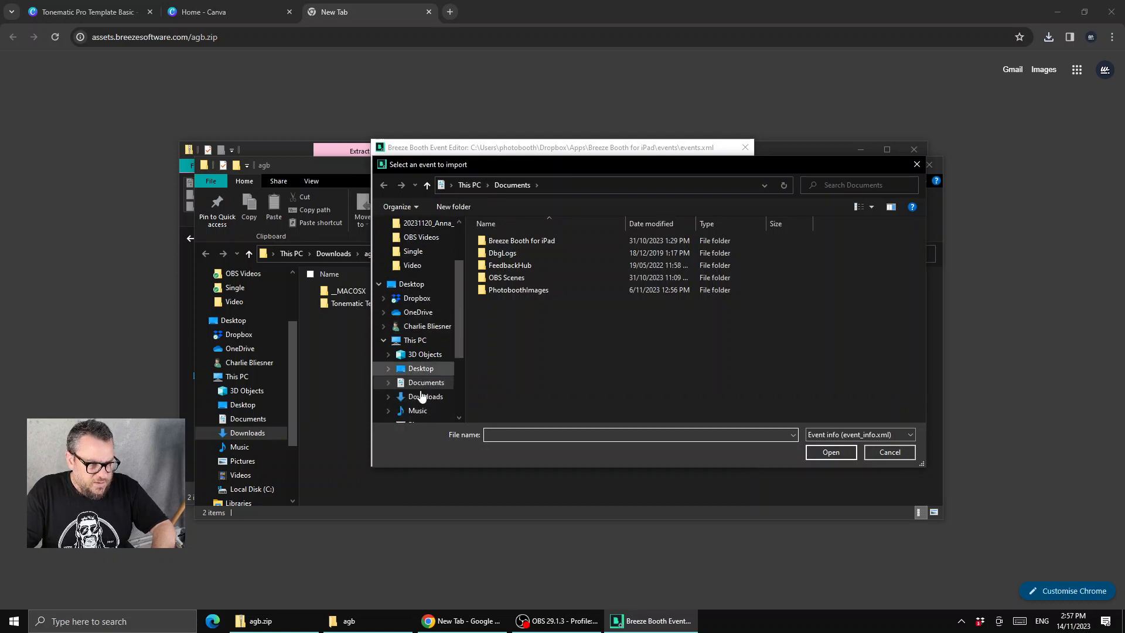
click(425, 396)
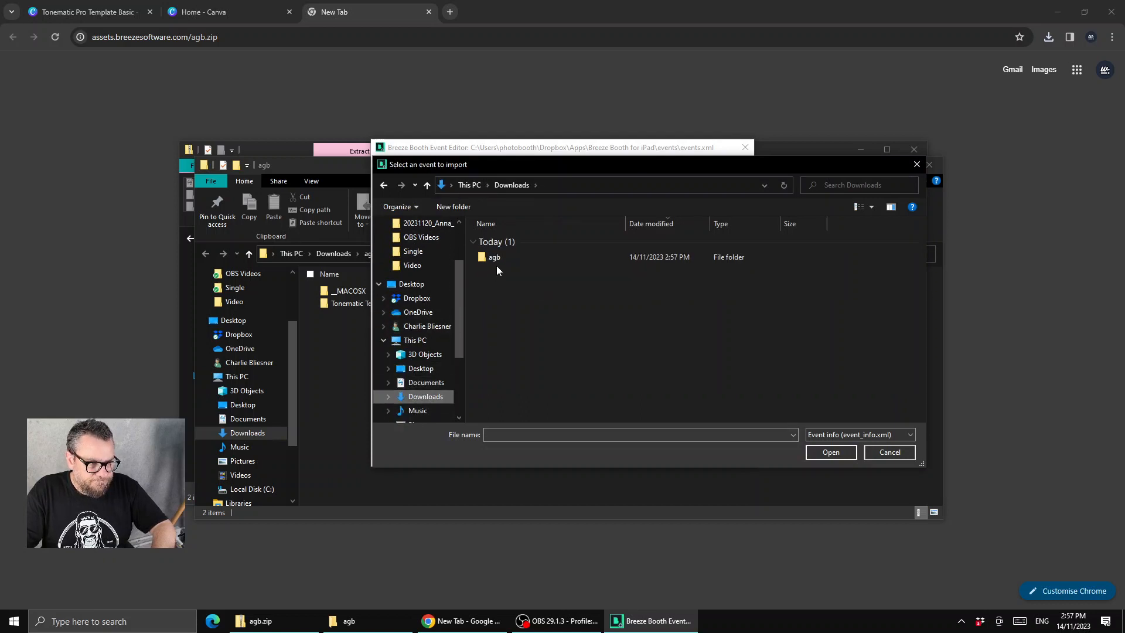
double_click(495, 257)
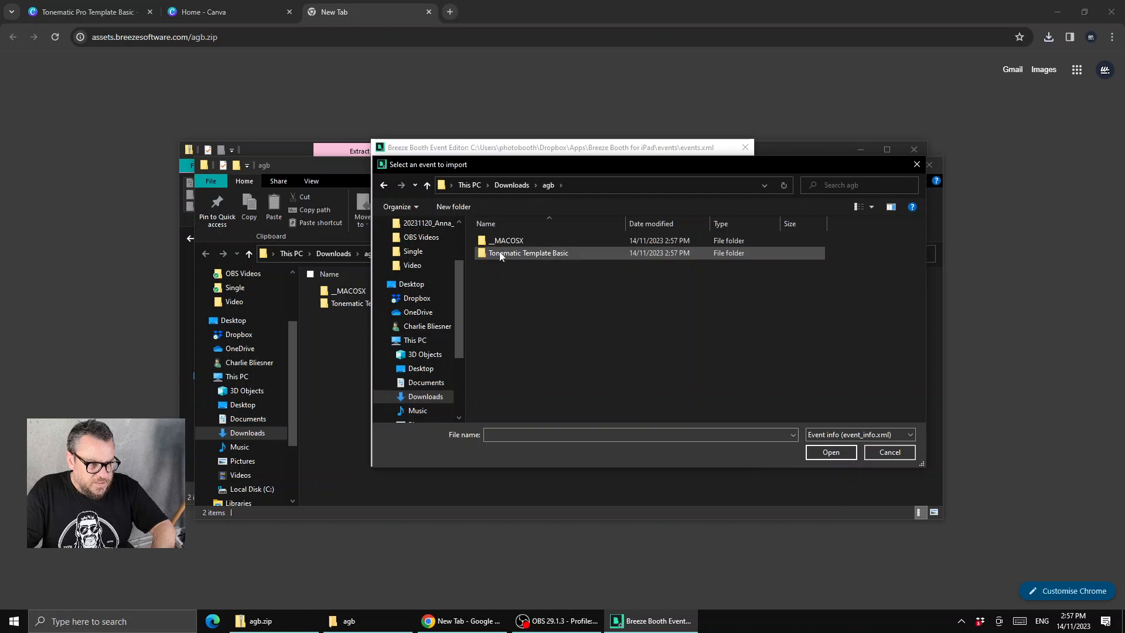
double_click(528, 252)
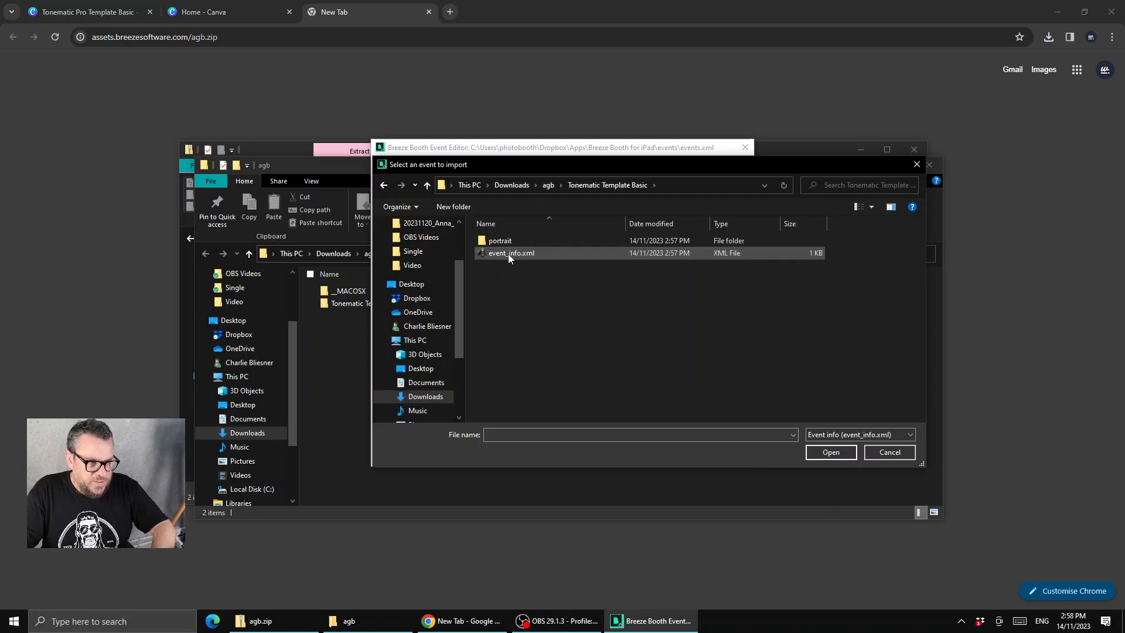
click(511, 253)
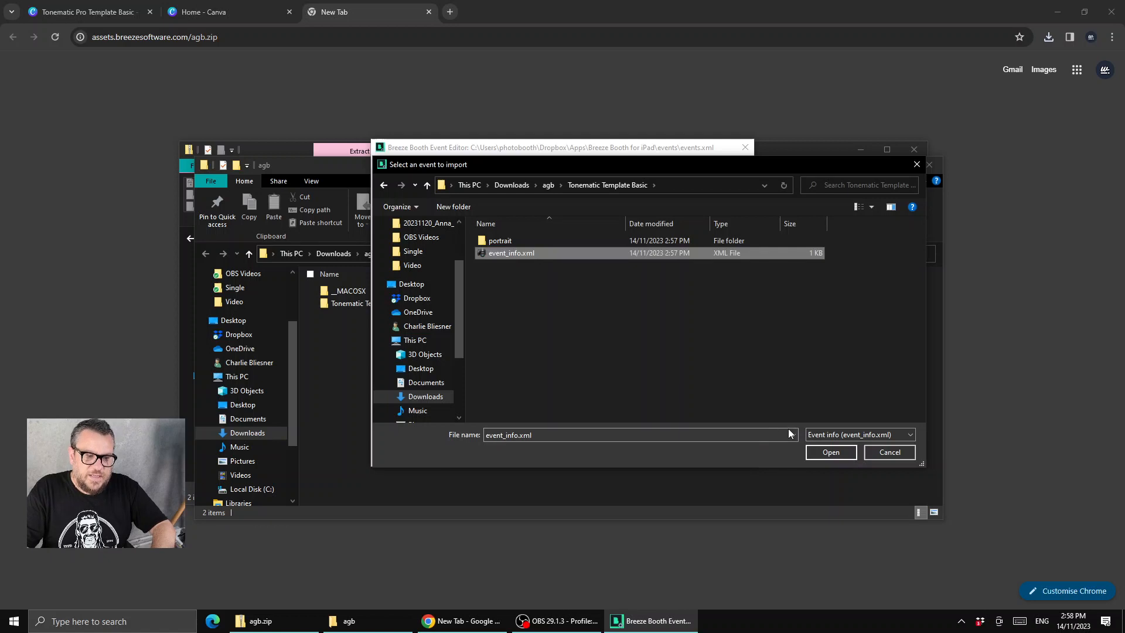
Open event_info.xml, name the new event 'Garys Party', and import it.
click(830, 434)
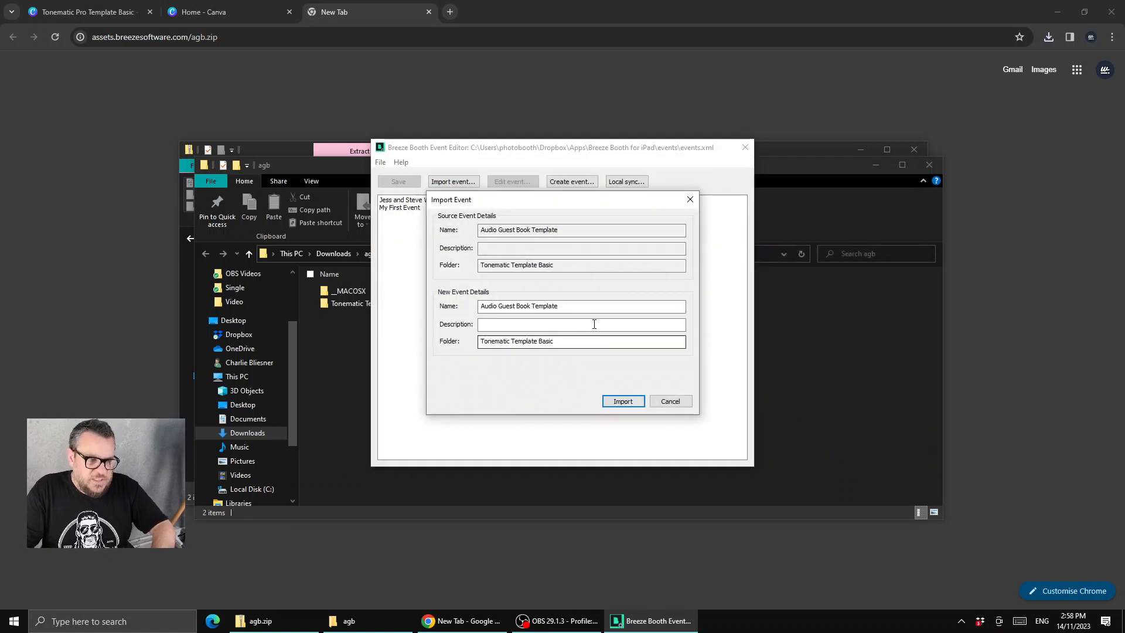
triple_click(581, 306)
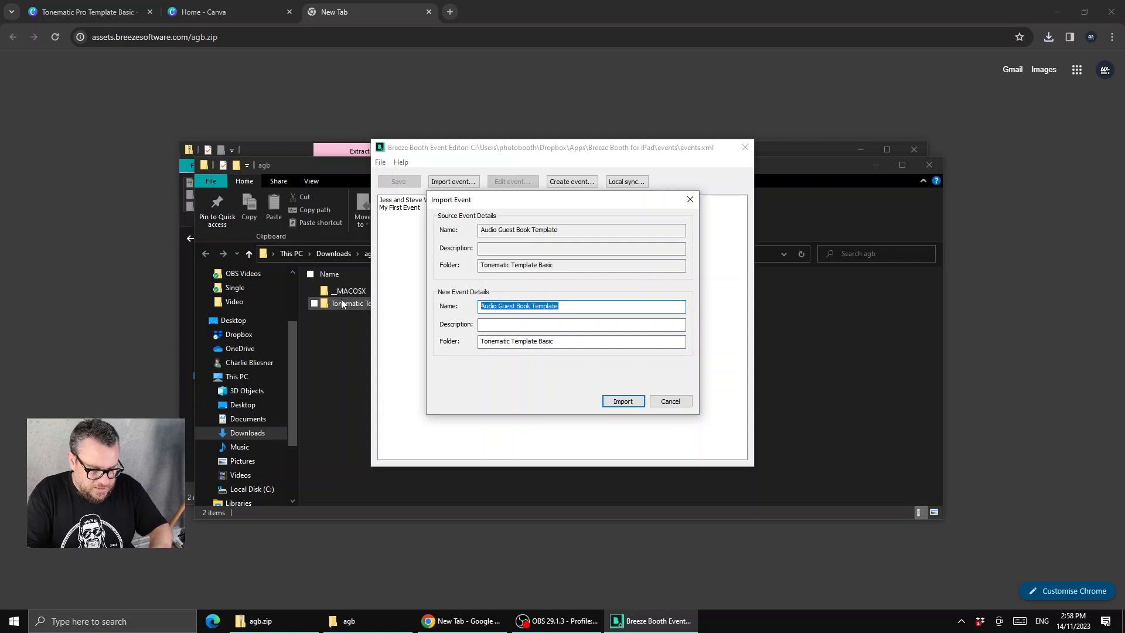
text(Garys P)
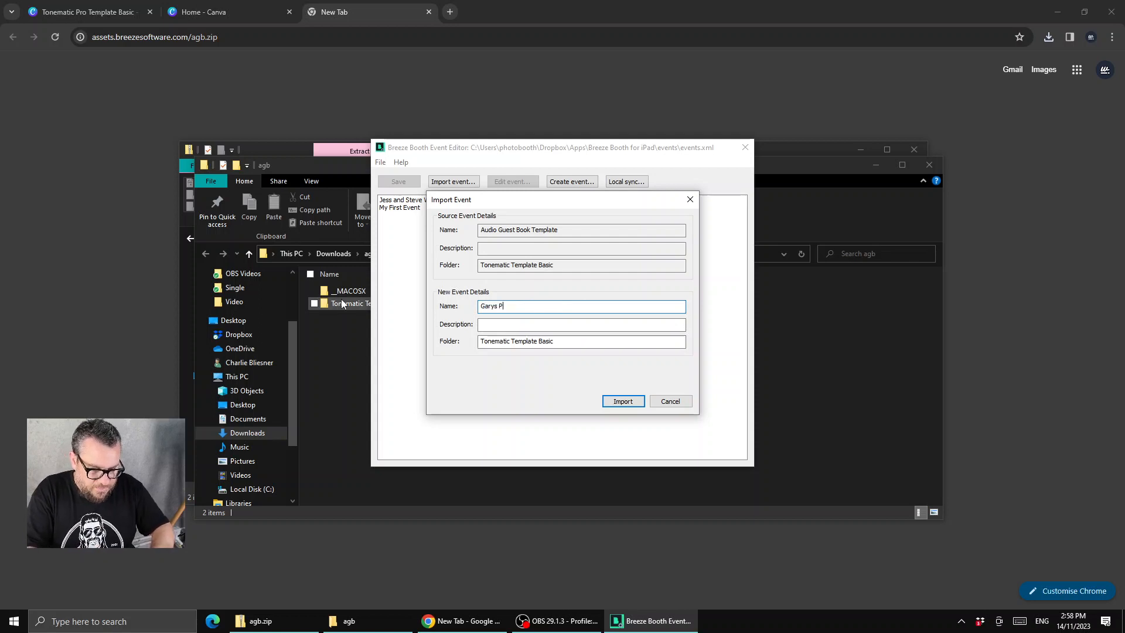
text(arty)
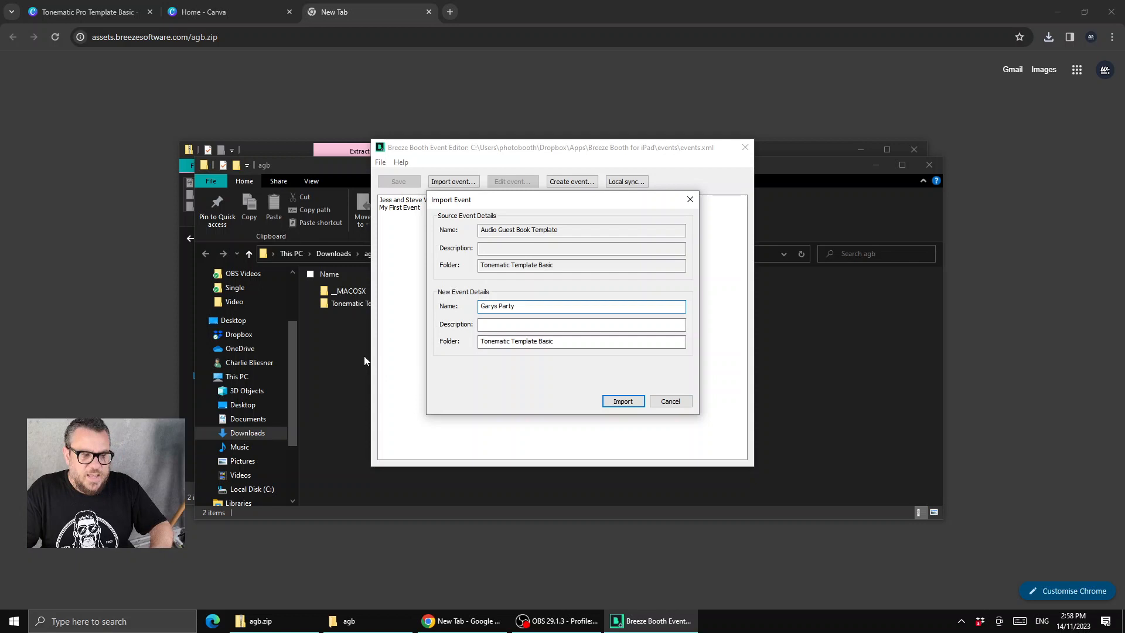
triple_click(580, 341)
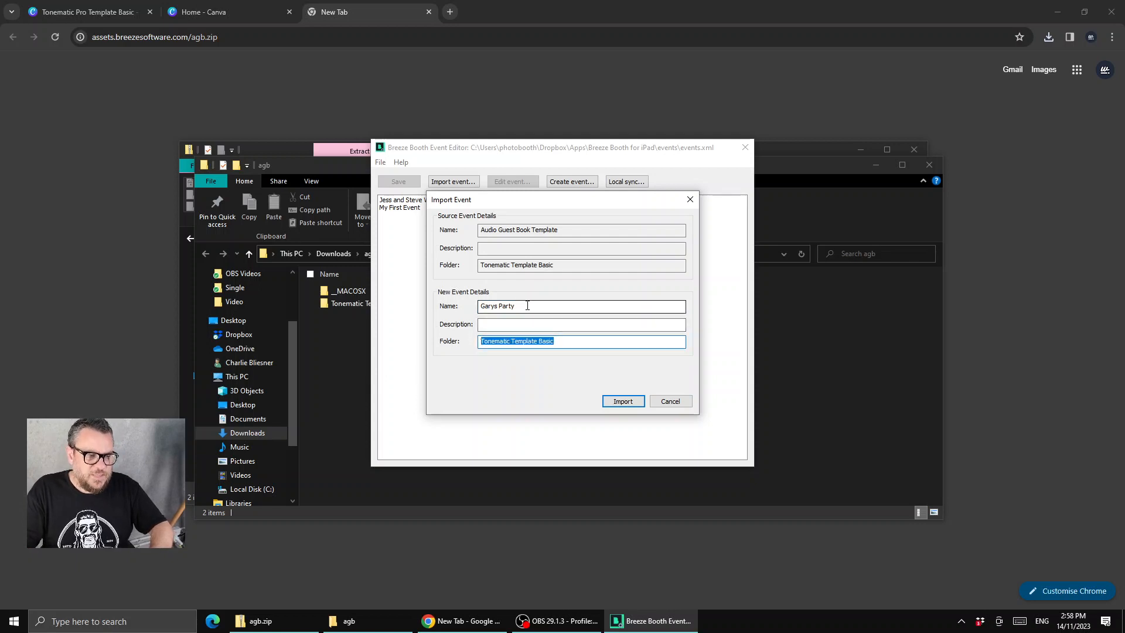
click(559, 341)
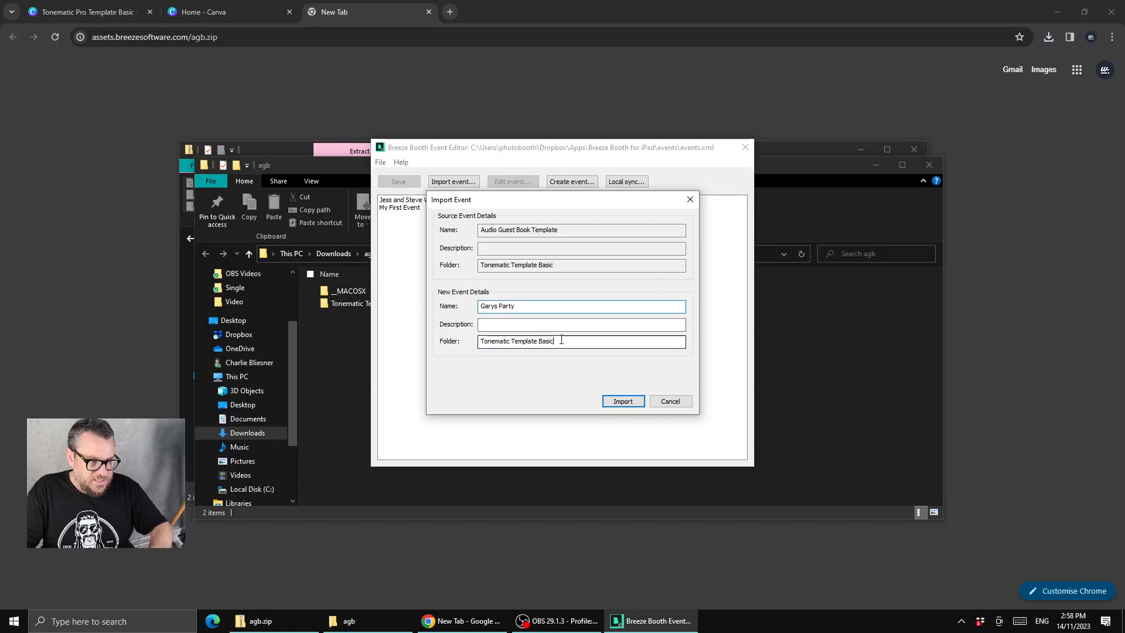
click(622, 401)
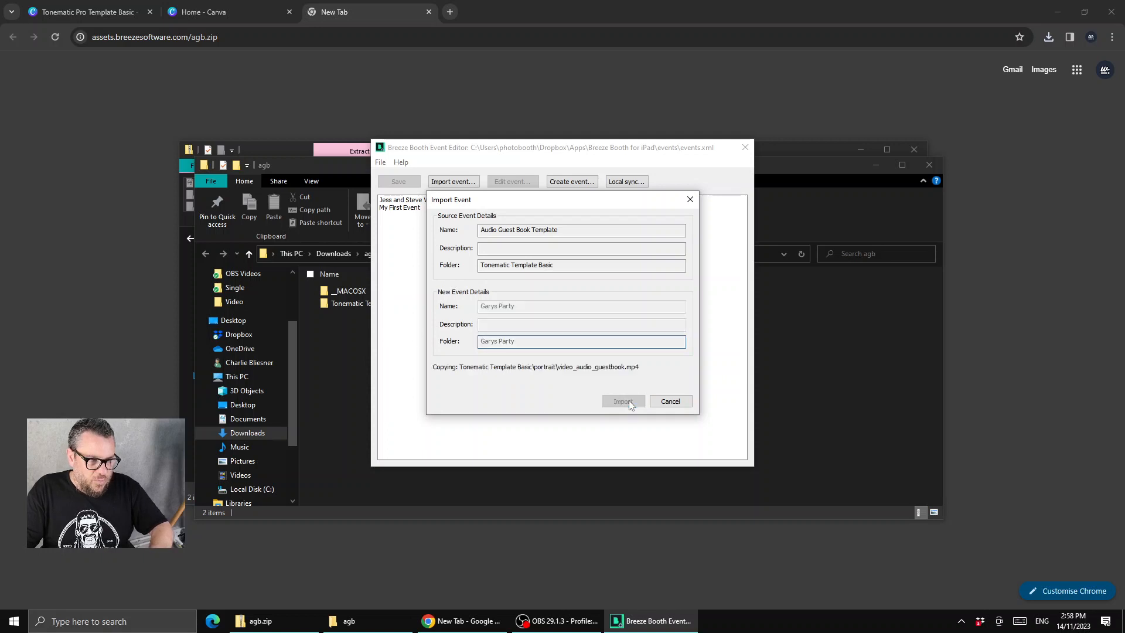
click(621, 401)
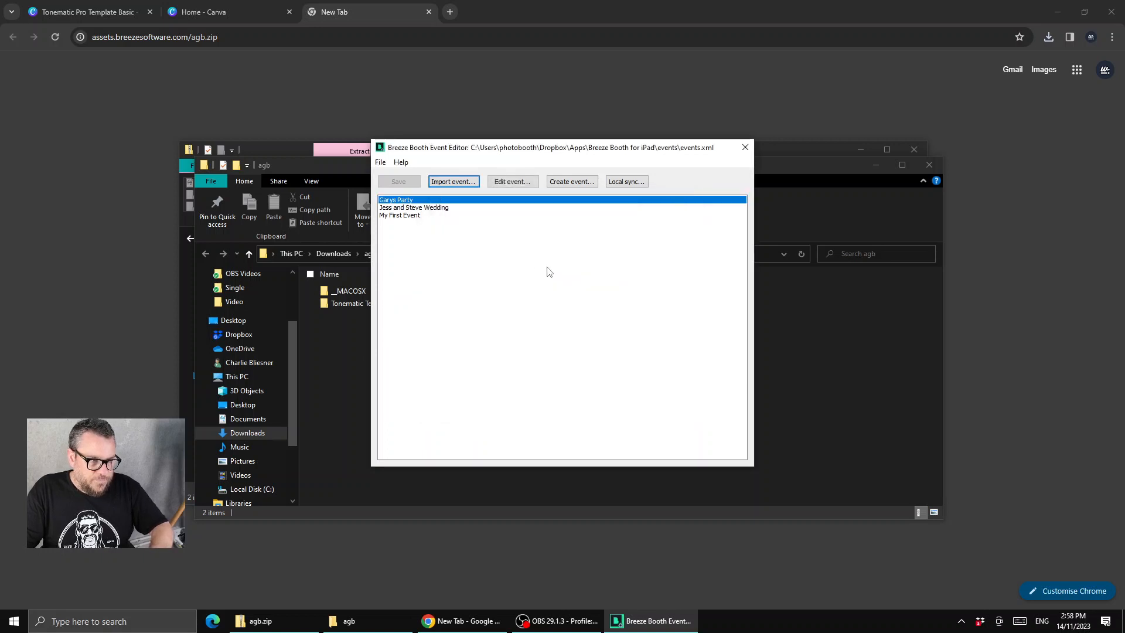
mouse_move(409, 207)
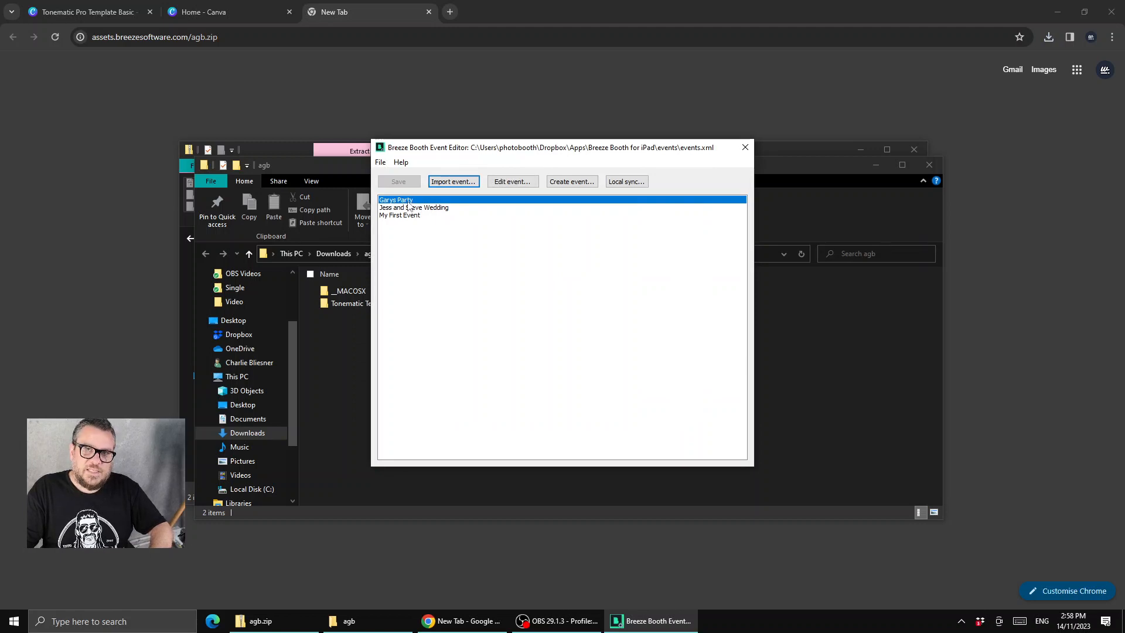